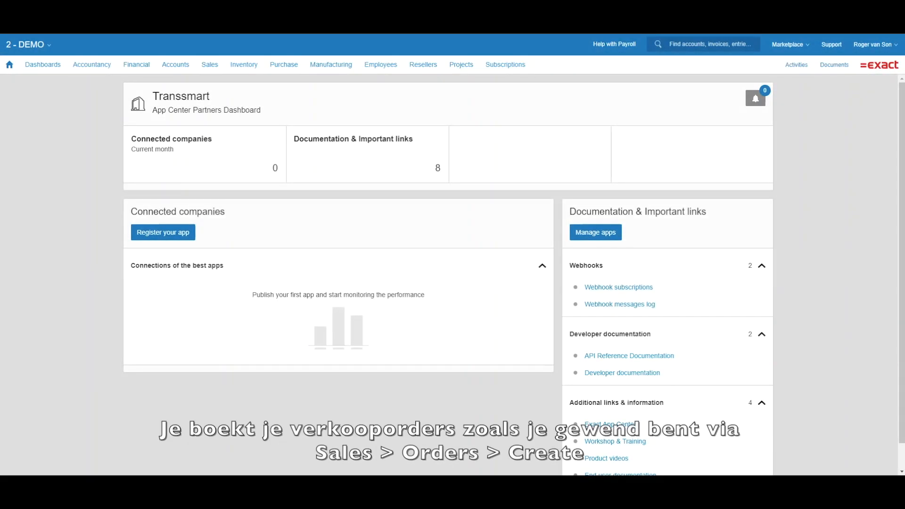
# Start a new sales order from the Sales menu for customer Fittsport BV
pyautogui.click(209, 65)
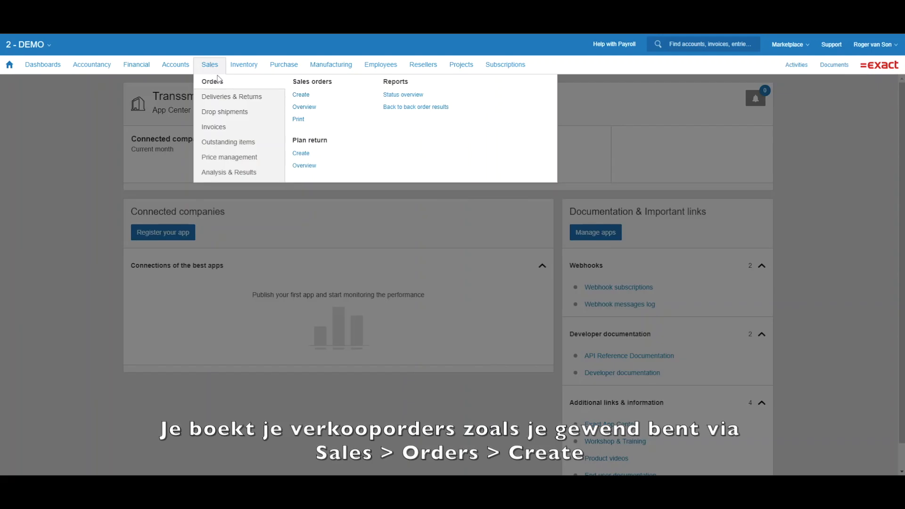
pyautogui.click(301, 95)
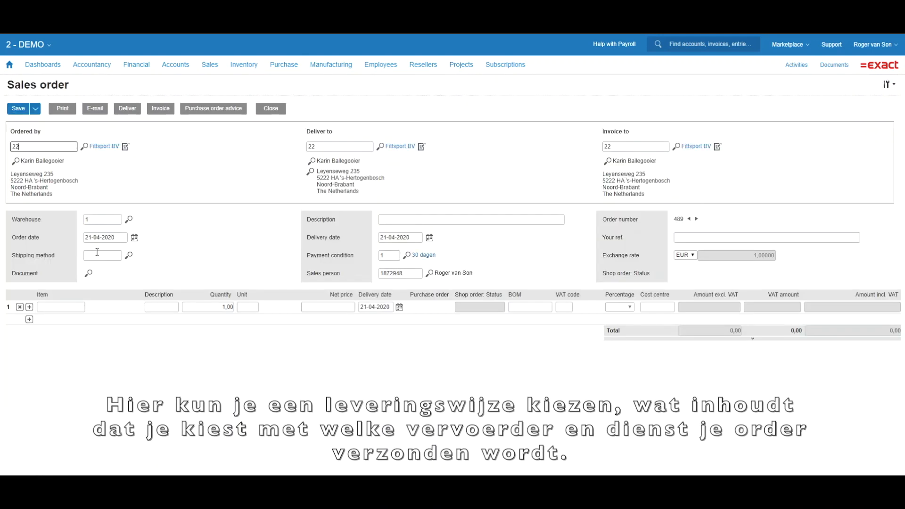
# Fill the order with shipping method UPS Standard, one Dartbord item and Your ref 'Transsmart example'
pyautogui.click(129, 256)
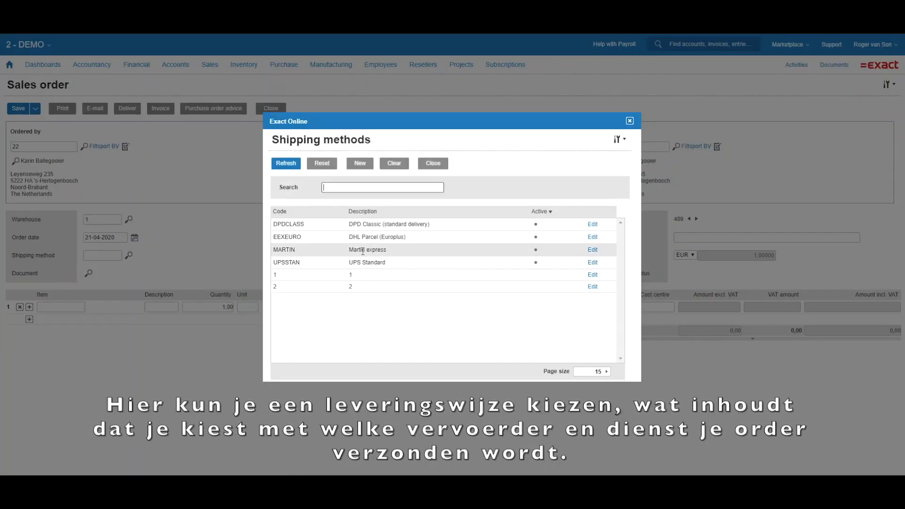
pyautogui.click(286, 262)
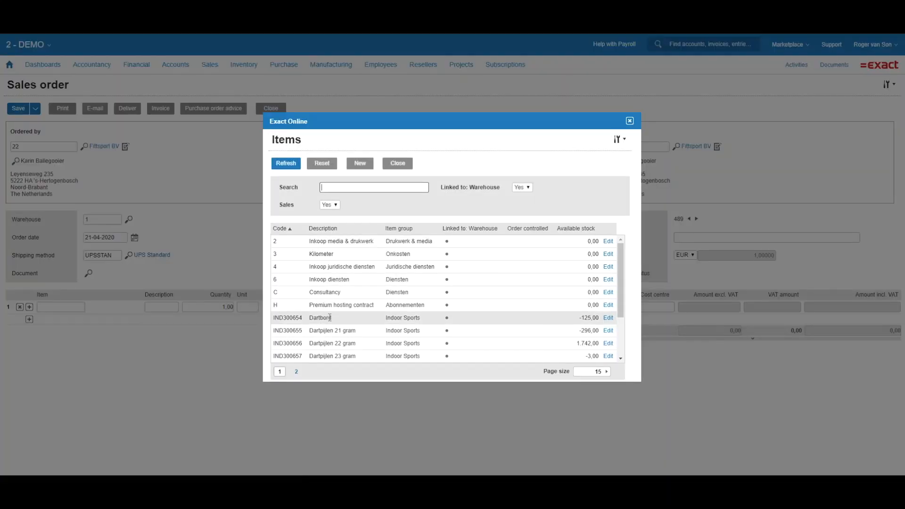
pyautogui.click(345, 317)
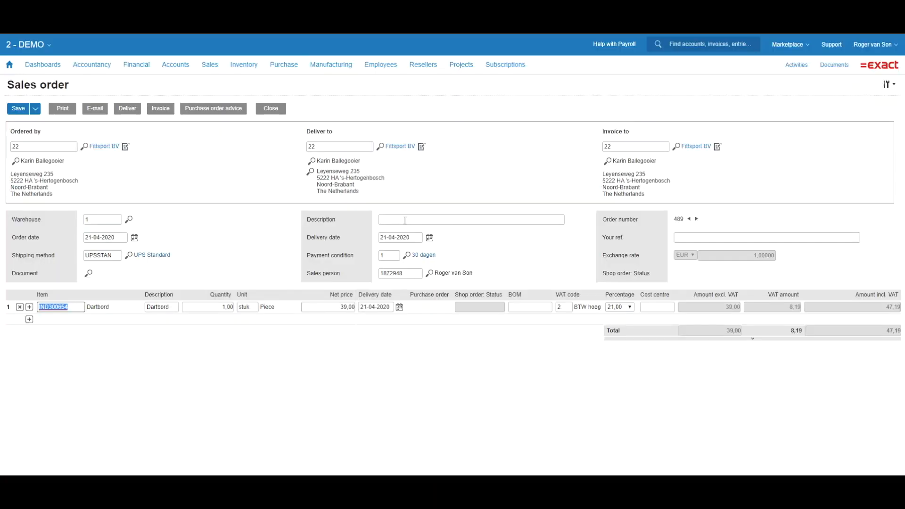
pyautogui.write('Dartbord')
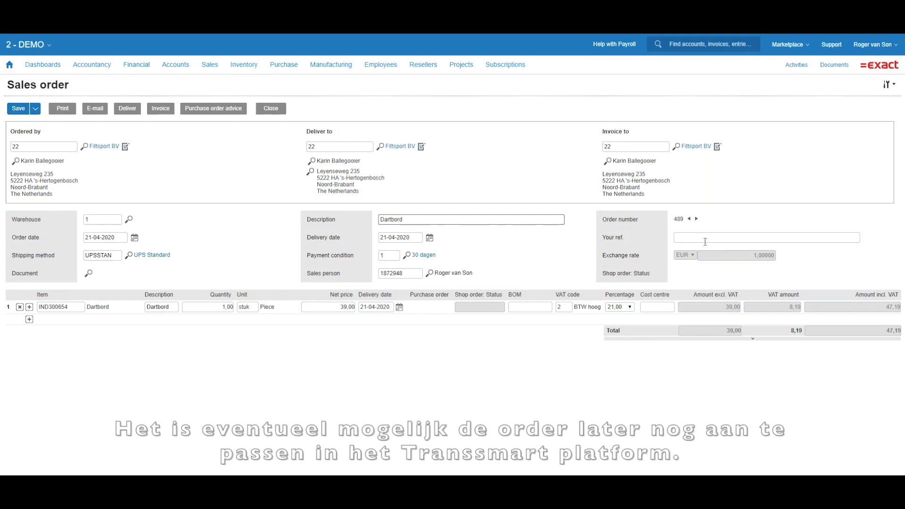
pyautogui.write('Transsmart')
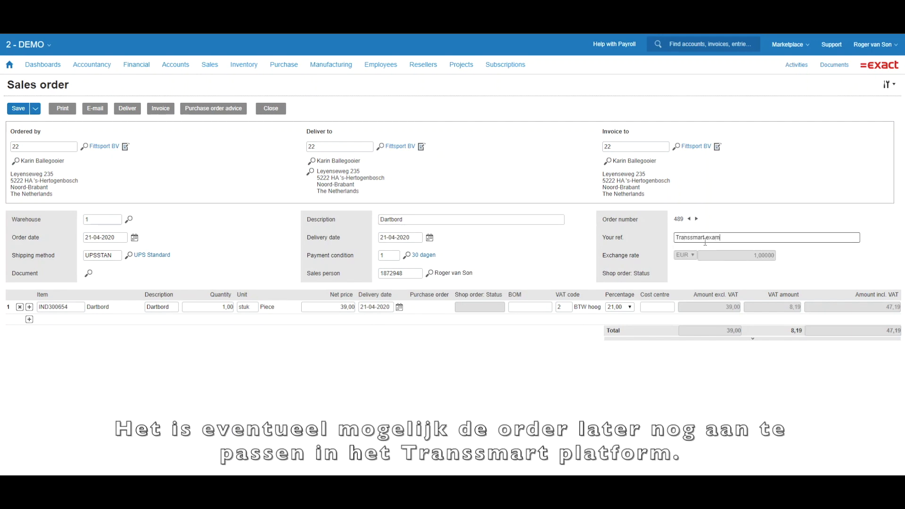
pyautogui.write('example')
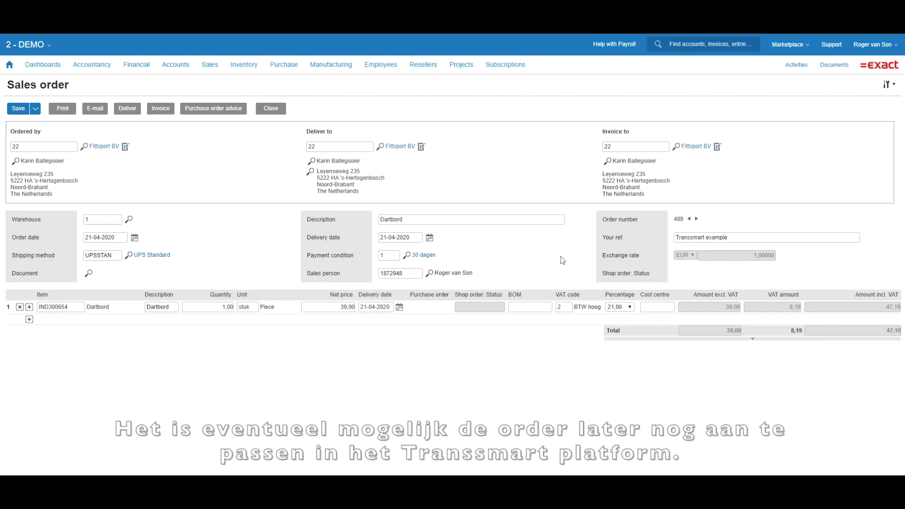
pyautogui.moveTo(145, 130)
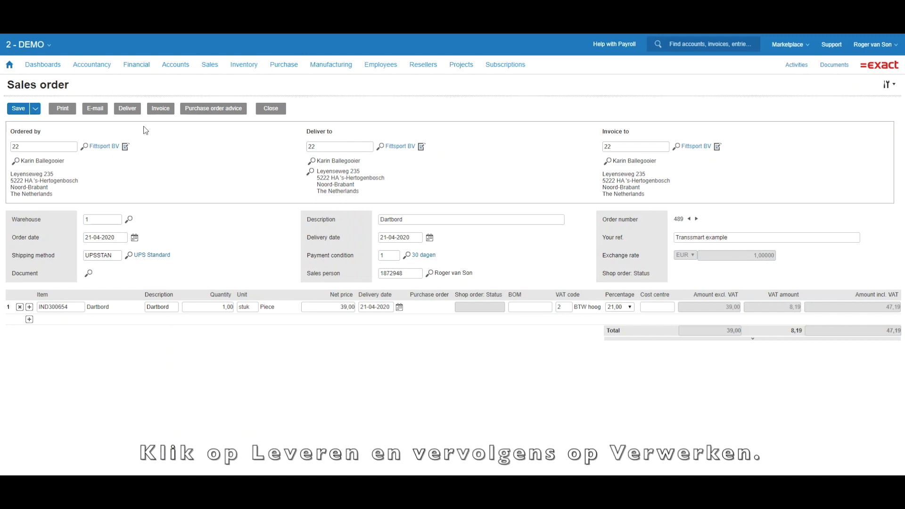
# Deliver sales order 489 and process the goods delivery
pyautogui.click(127, 108)
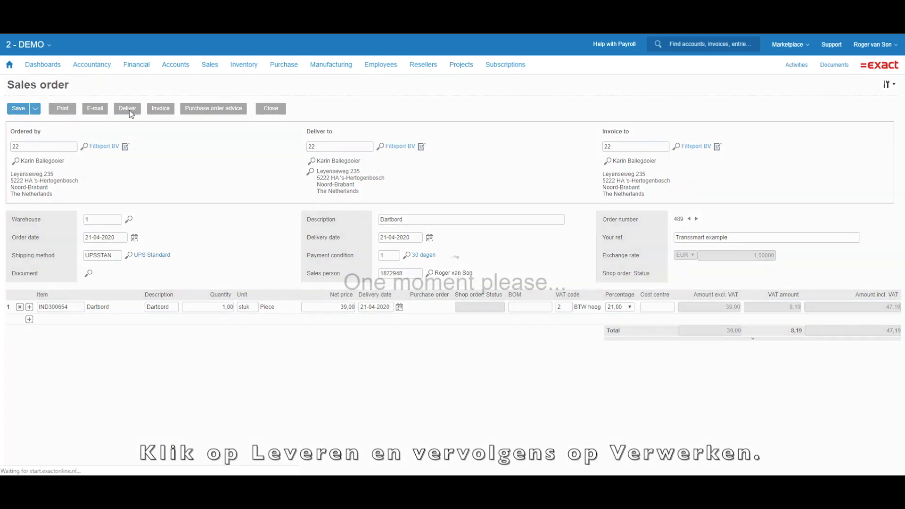
pyautogui.click(127, 108)
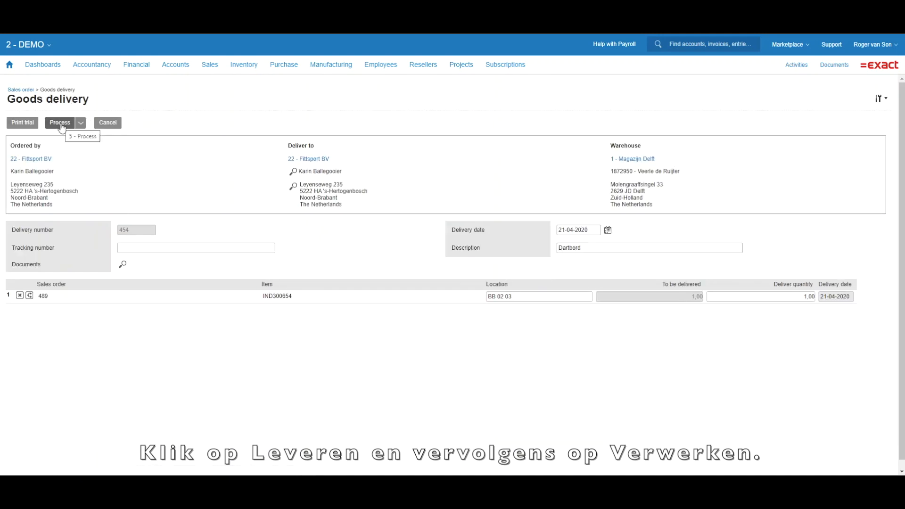
pyautogui.click(59, 122)
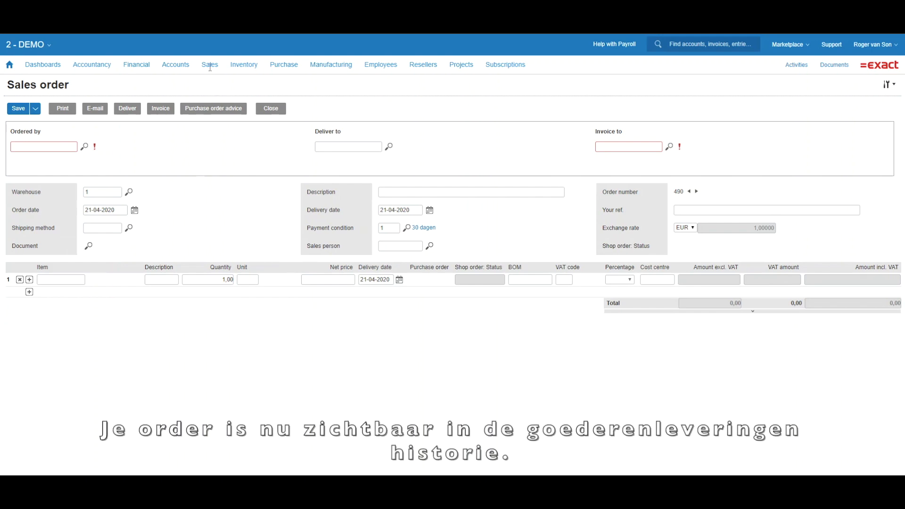
# From the delivery history, mark delivery 454 for order 489 and send it to Transsmart
pyautogui.click(210, 64)
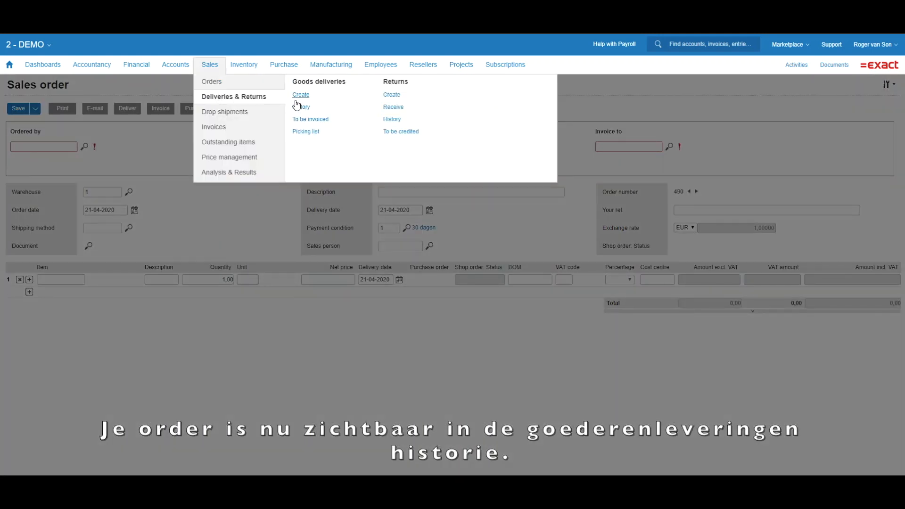
pyautogui.click(302, 107)
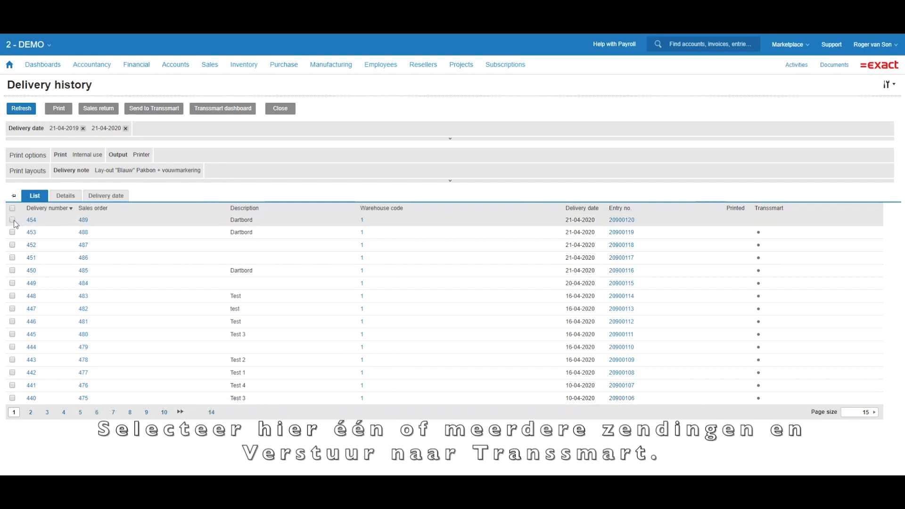
pyautogui.click(12, 220)
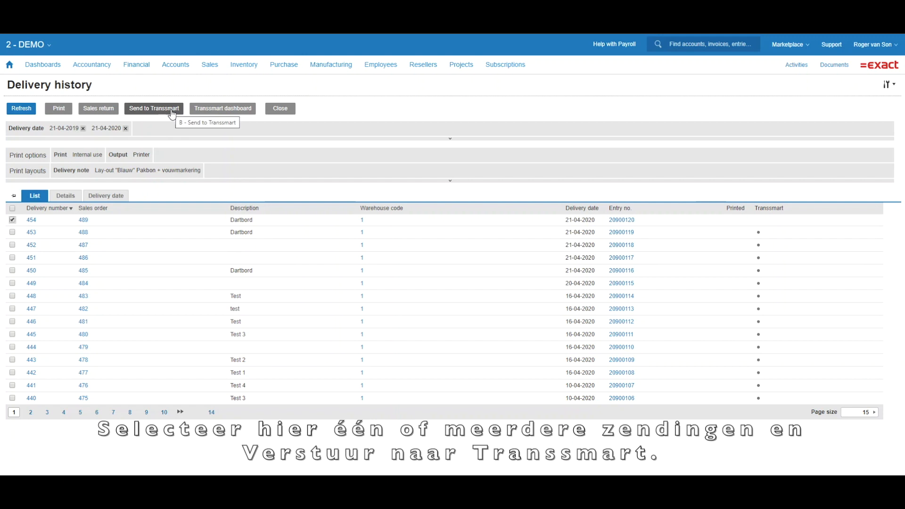
pyautogui.click(154, 109)
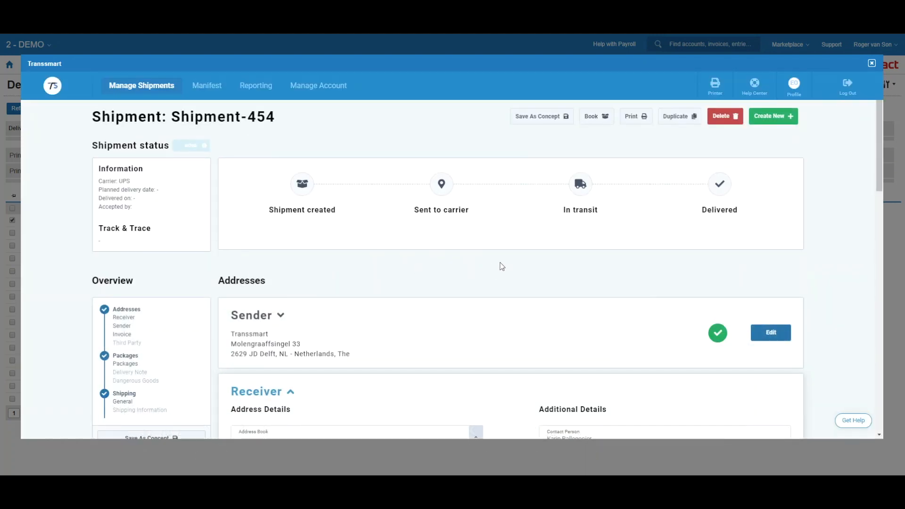
# Review Shipment-454's receiver address for Fittsport BV and confirm it as done
pyautogui.scroll(-3)
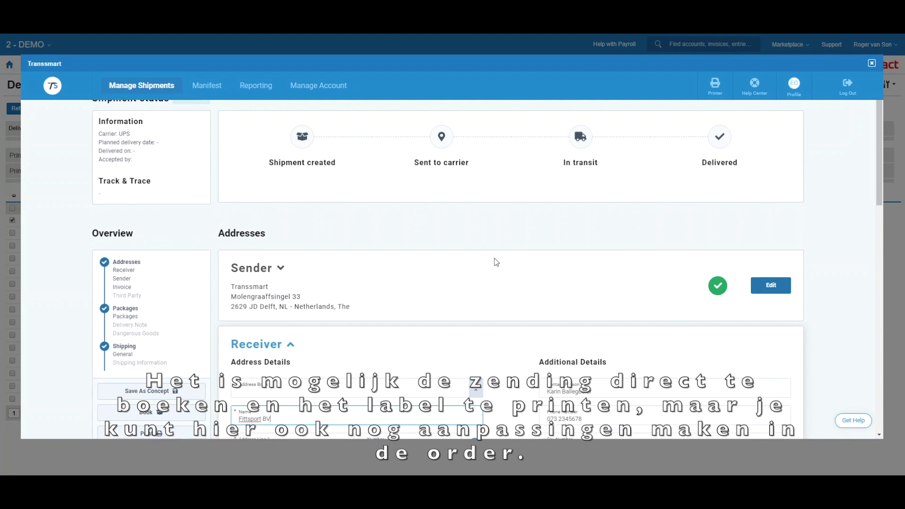
pyautogui.scroll(-3)
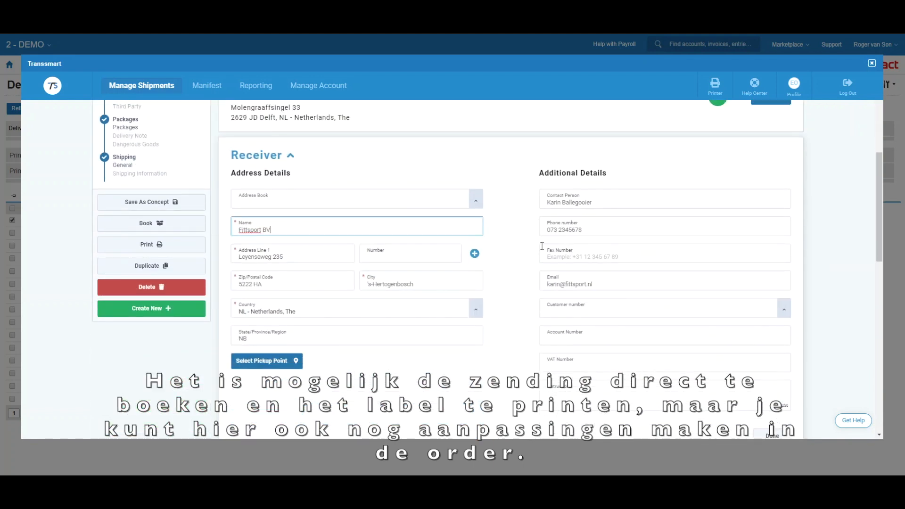
pyautogui.scroll(-3)
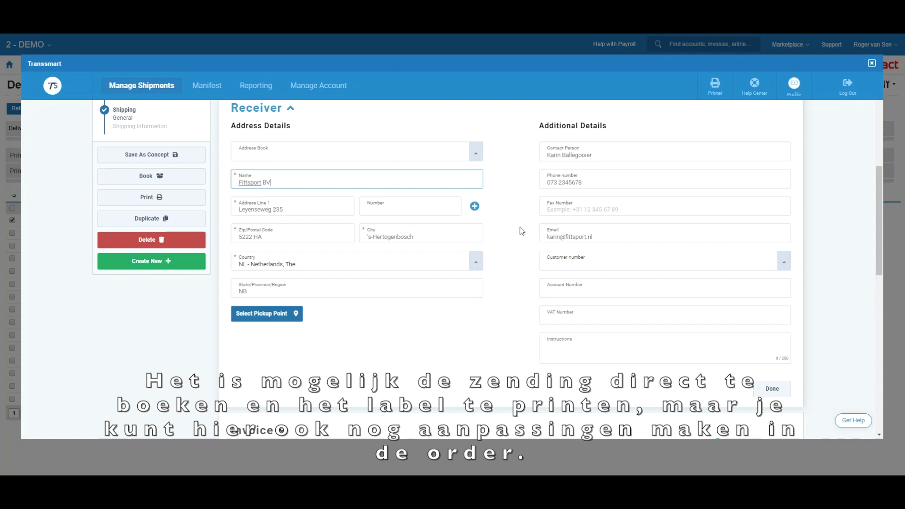
pyautogui.moveTo(753, 398)
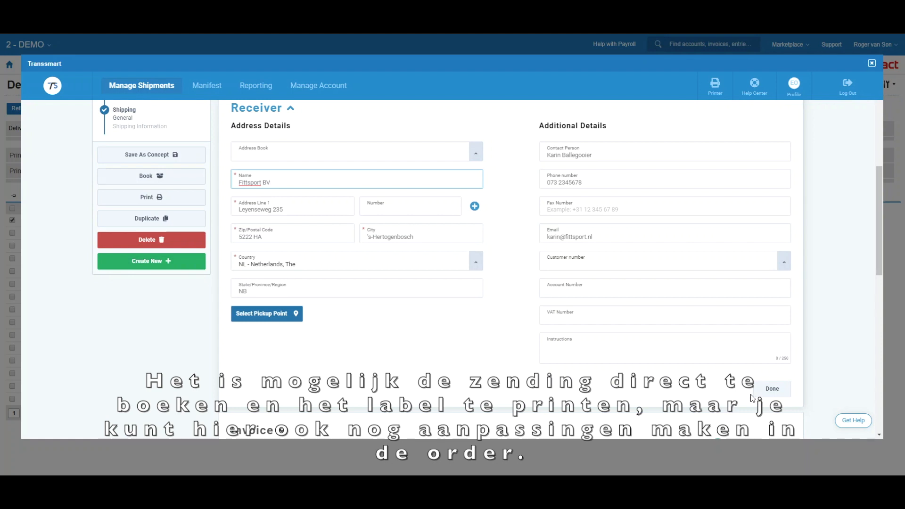
pyautogui.click(772, 390)
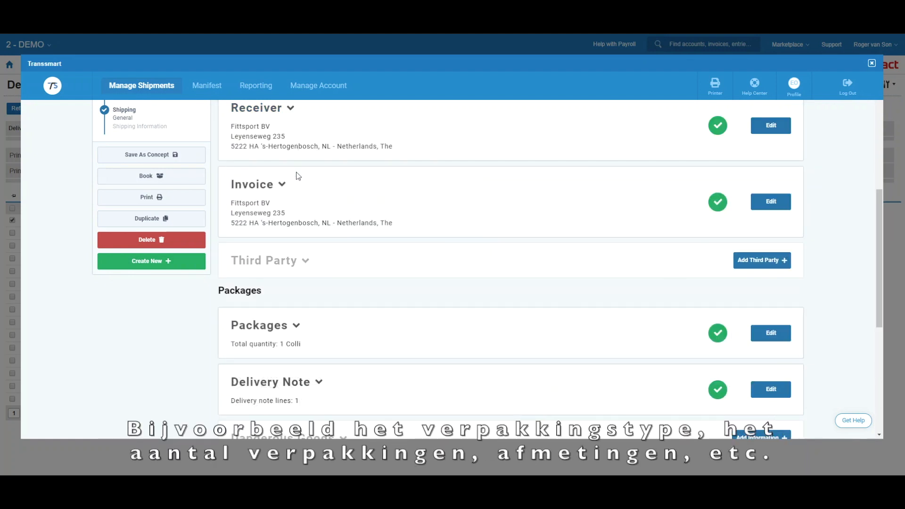
pyautogui.scroll(-3)
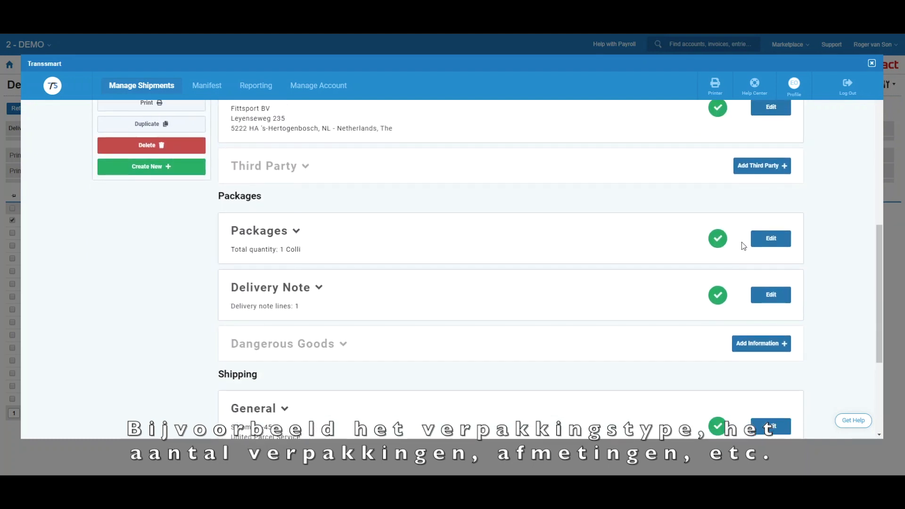
# Change the shipment's package to Box2 - Big box (50 x 50 cm) and save the edit
pyautogui.click(265, 231)
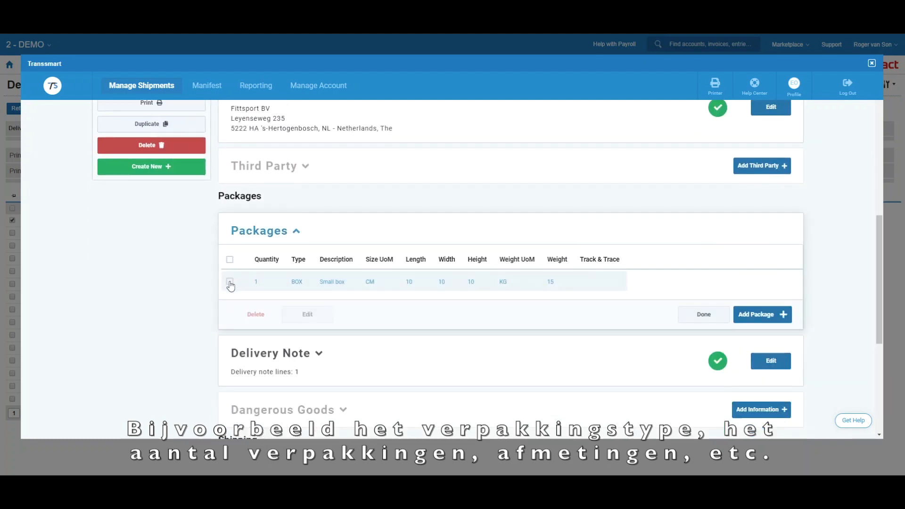
pyautogui.click(308, 314)
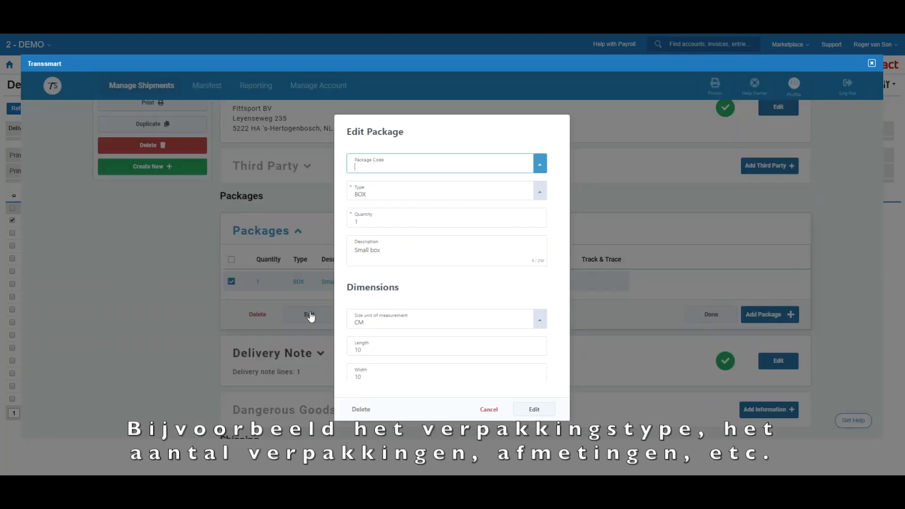
pyautogui.click(539, 164)
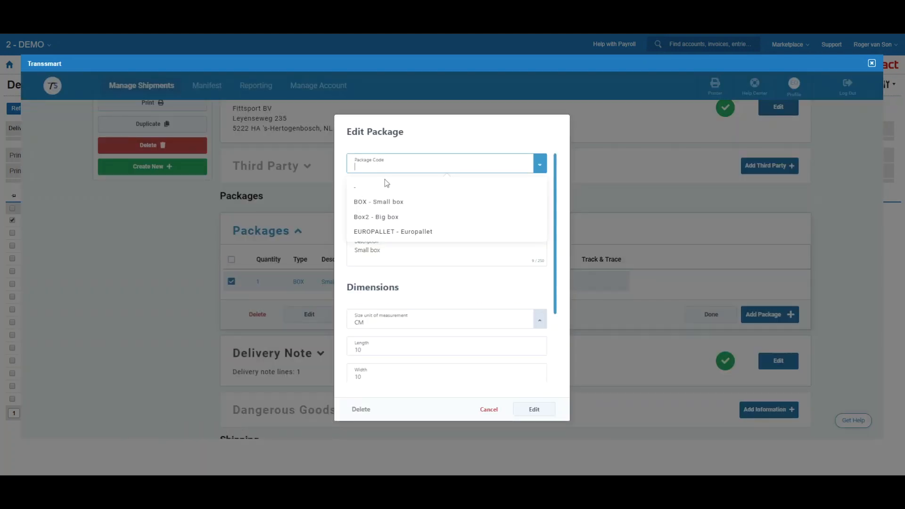
pyautogui.click(376, 217)
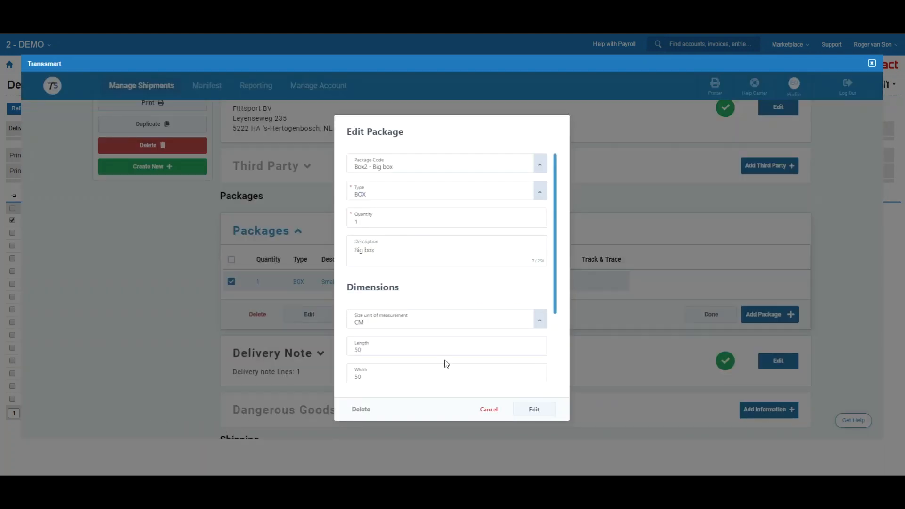
pyautogui.click(533, 409)
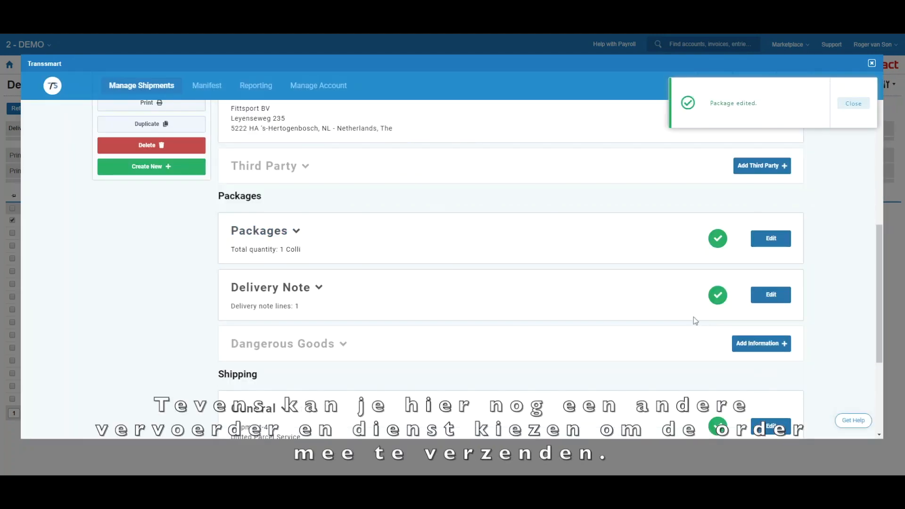
# Set the booking profile to UPS Standard and confirm the general shipping details and shipping information
pyautogui.scroll(-3)
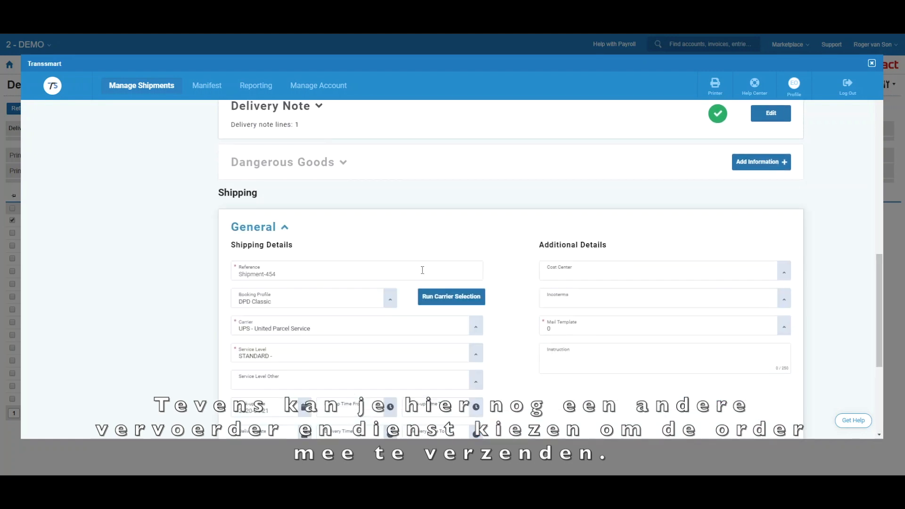
pyautogui.click(390, 300)
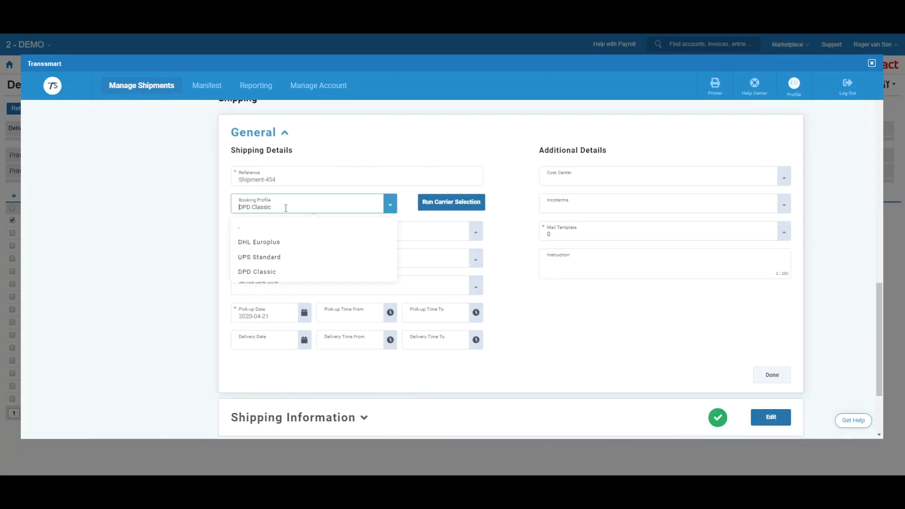
pyautogui.click(259, 257)
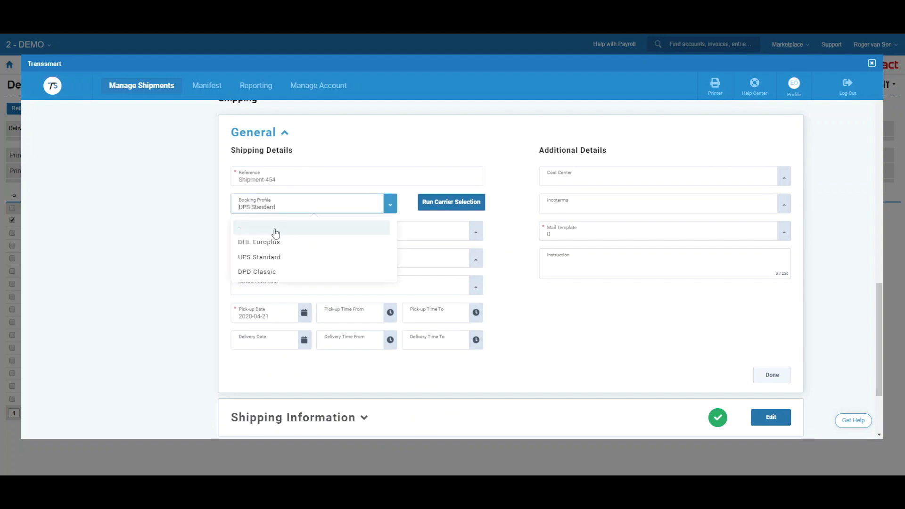
pyautogui.click(258, 241)
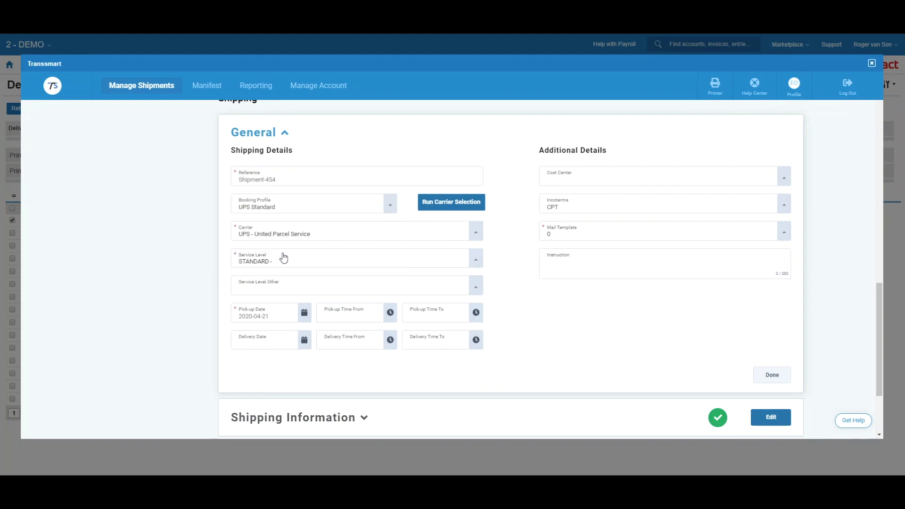
pyautogui.moveTo(781, 375)
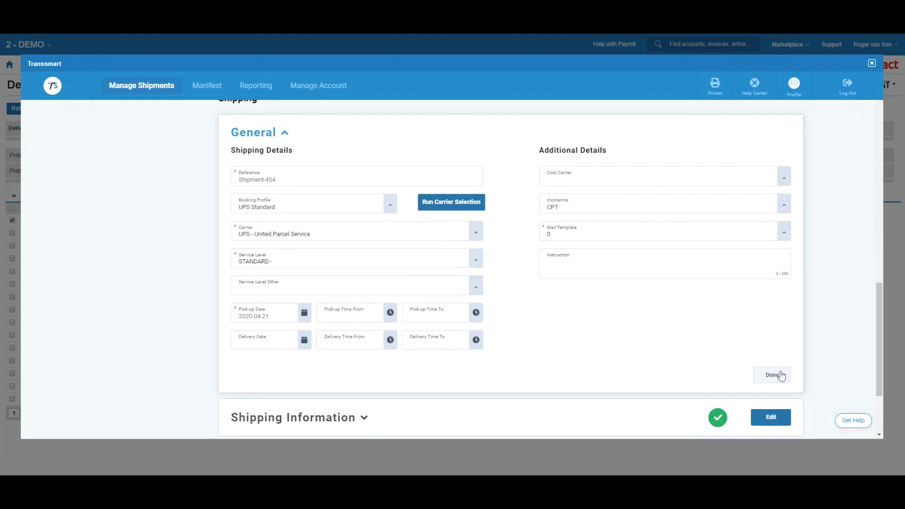
pyautogui.click(772, 374)
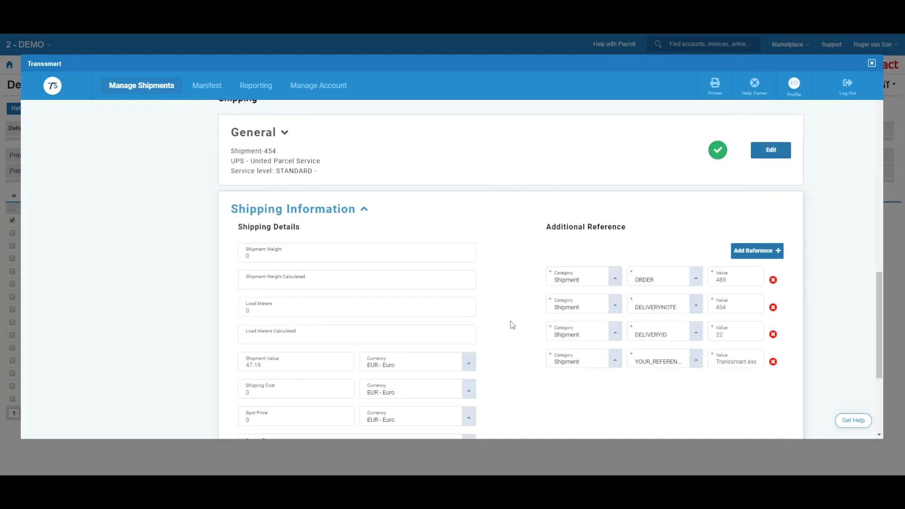
pyautogui.scroll(-3)
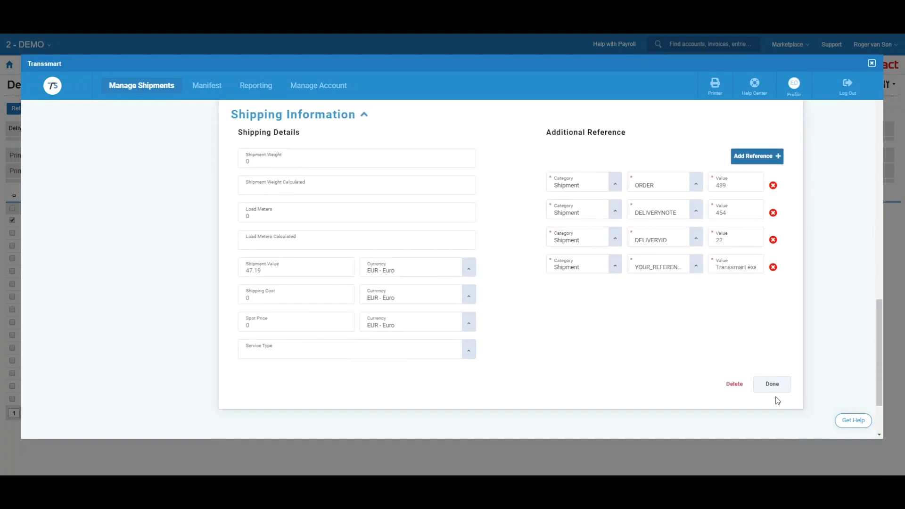
pyautogui.click(772, 383)
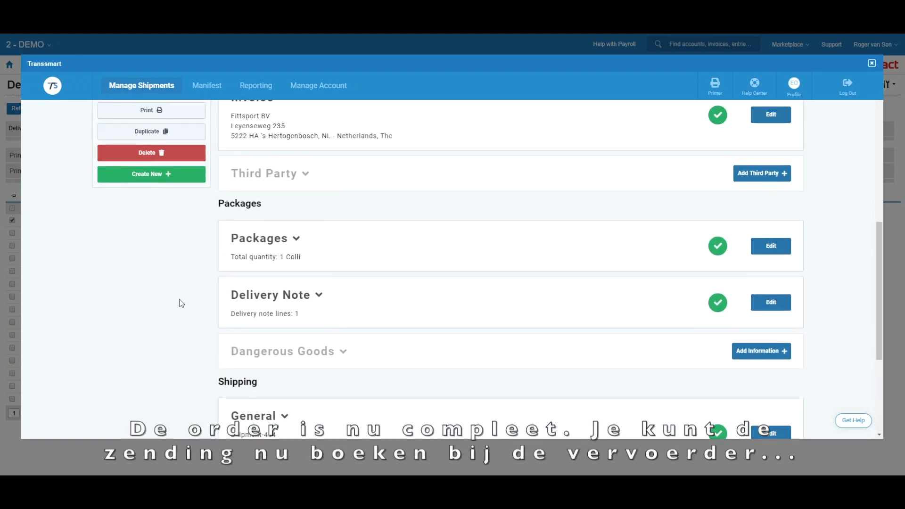
# Book Shipment-454 with UPS and start printing its shipping label
pyautogui.scroll(3)
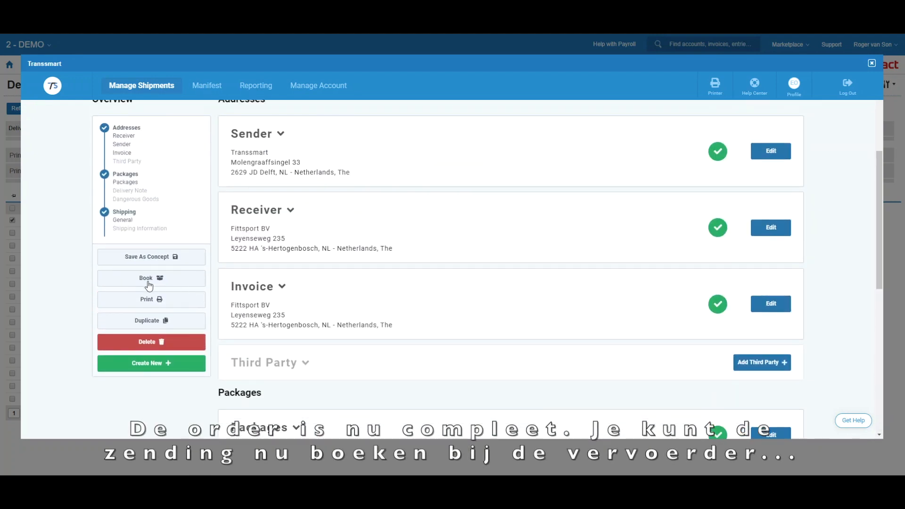
pyautogui.click(151, 278)
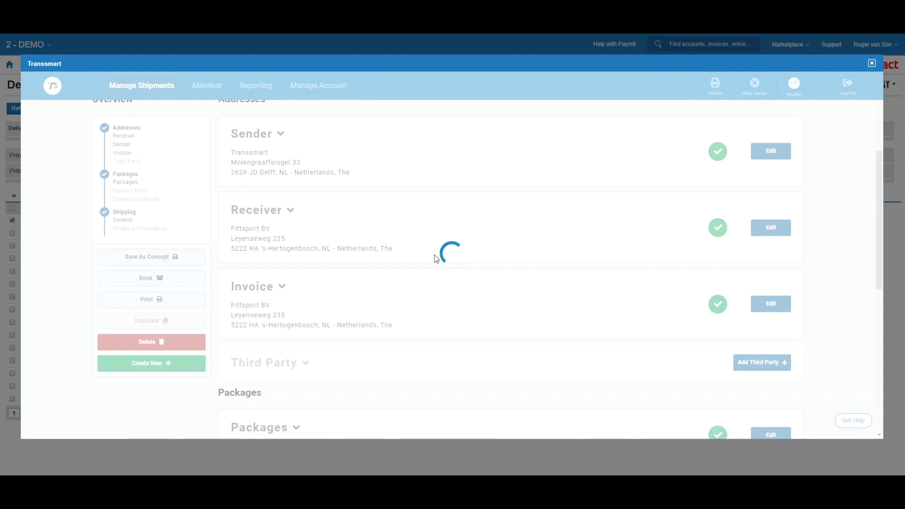
pyautogui.click(151, 277)
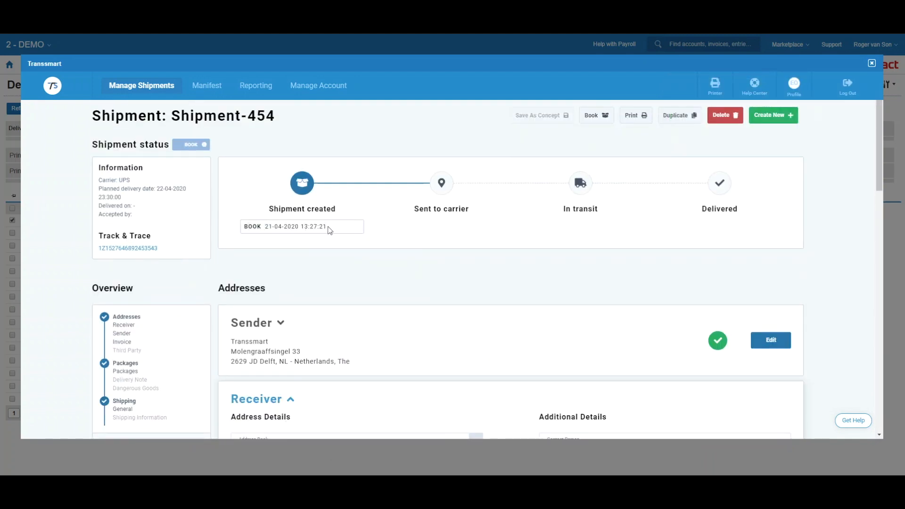
pyautogui.click(633, 115)
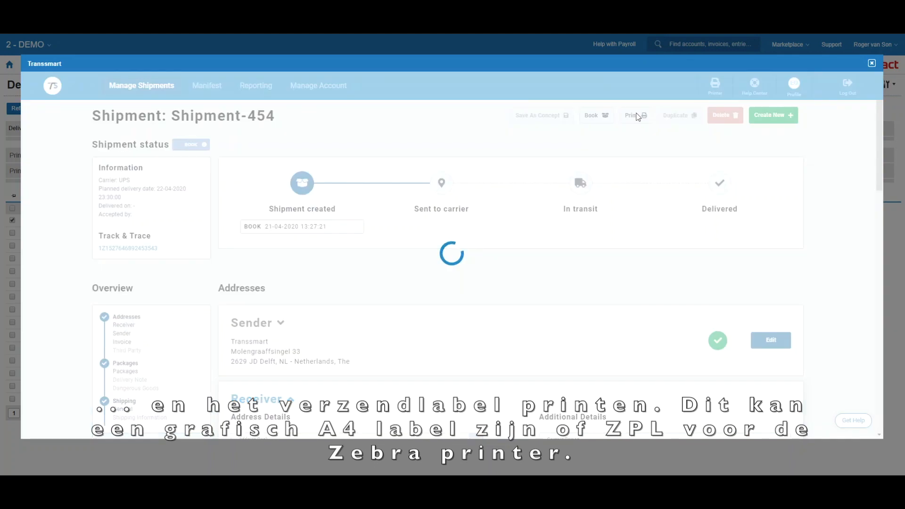
# View the generated UPS label image and close the preview, leaving the shipment in LABL status
pyautogui.click(632, 116)
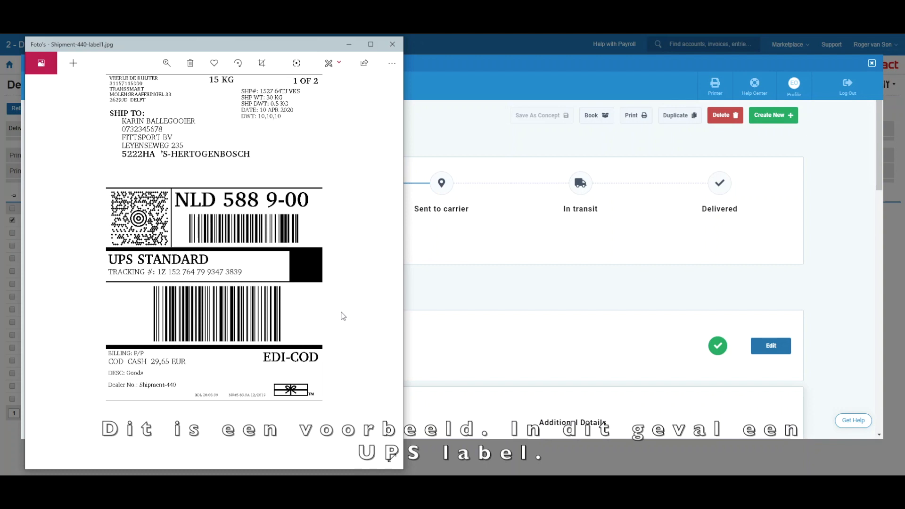
pyautogui.click(392, 44)
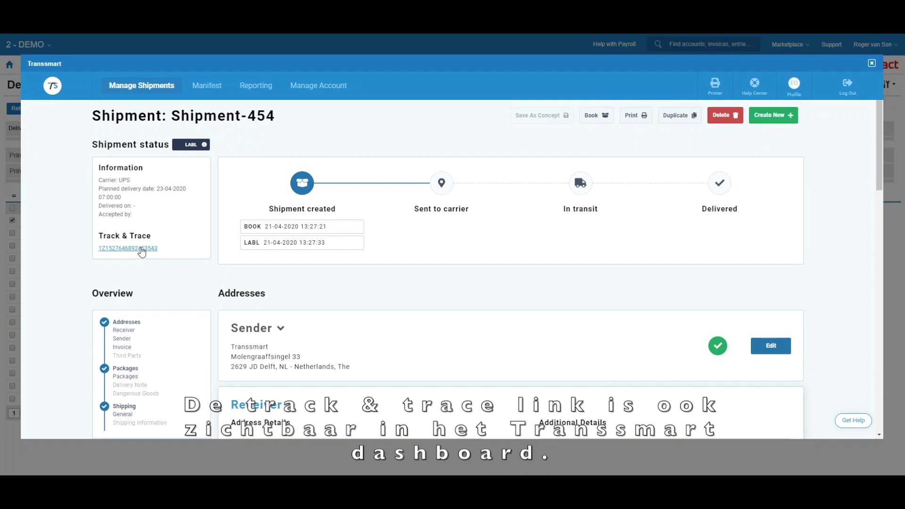
pyautogui.moveTo(127, 248)
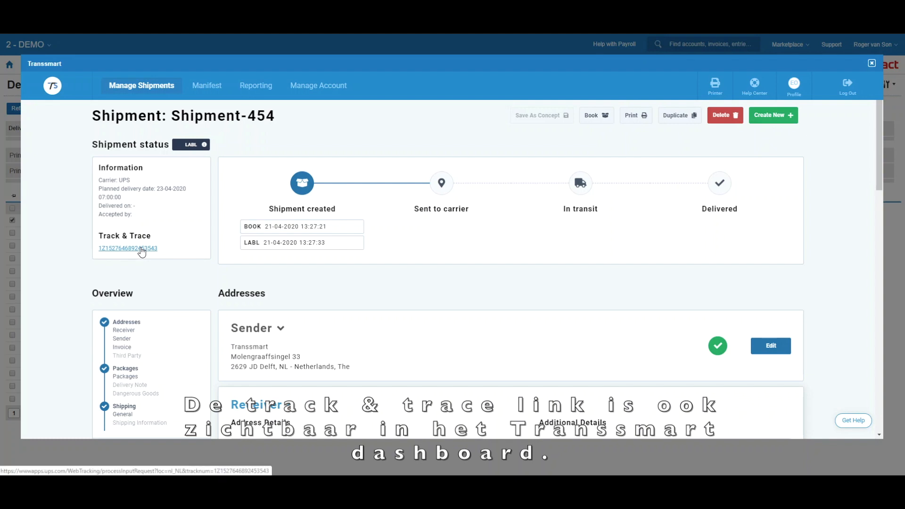
pyautogui.click(127, 248)
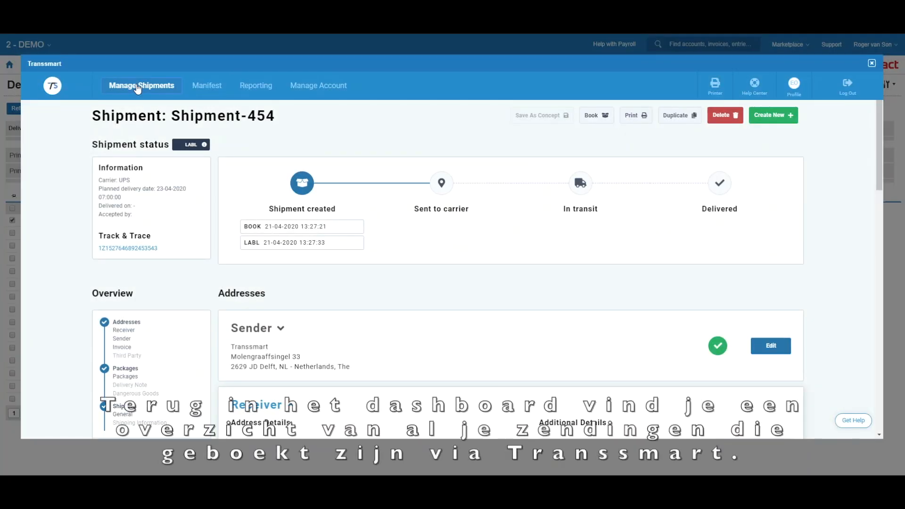
# Show the Manage Shipments overview with Shipment-454 via UPS Standard listed first
pyautogui.click(141, 85)
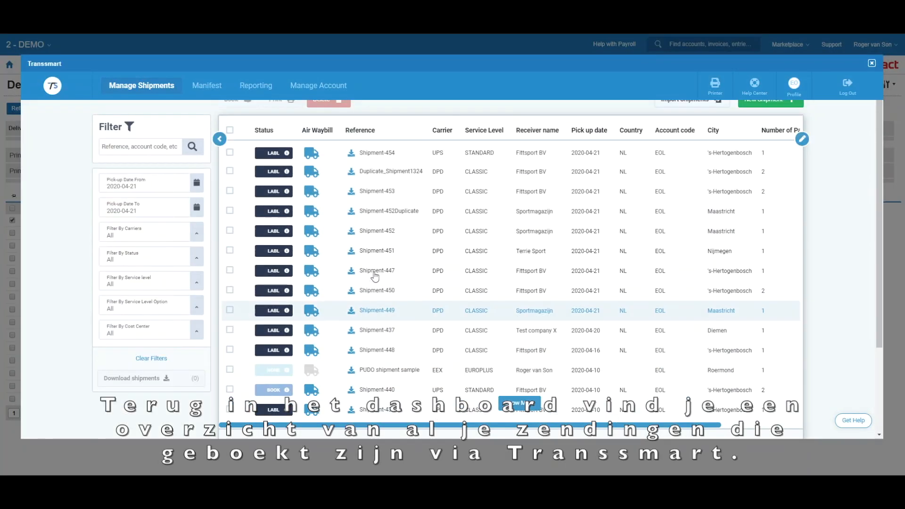
pyautogui.scroll(3)
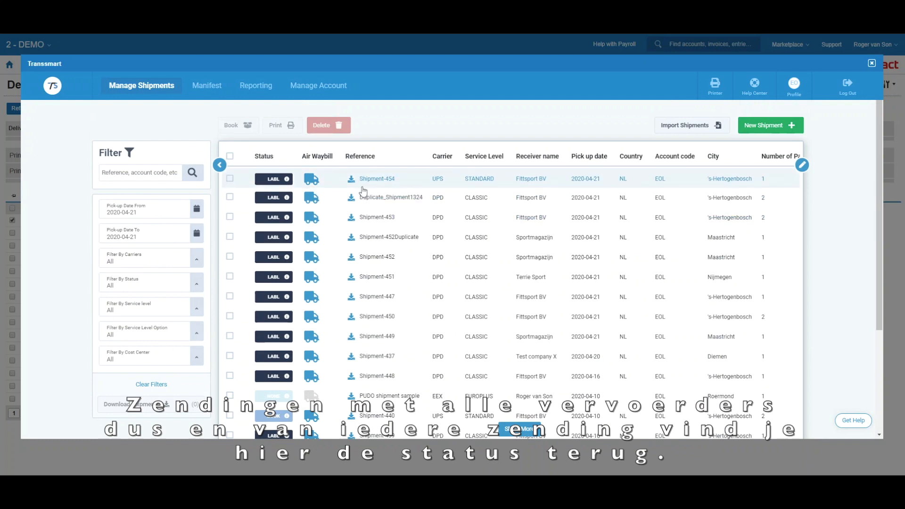
pyautogui.moveTo(286, 296)
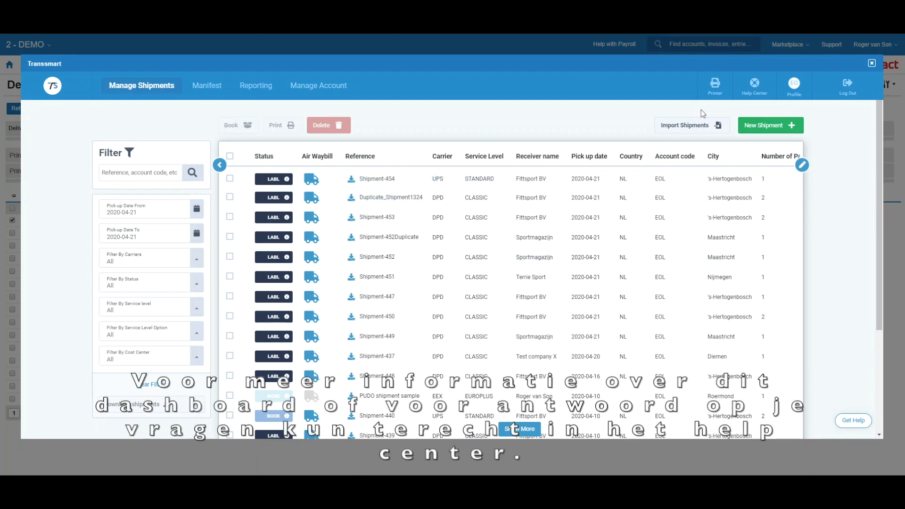
pyautogui.moveTo(754, 86)
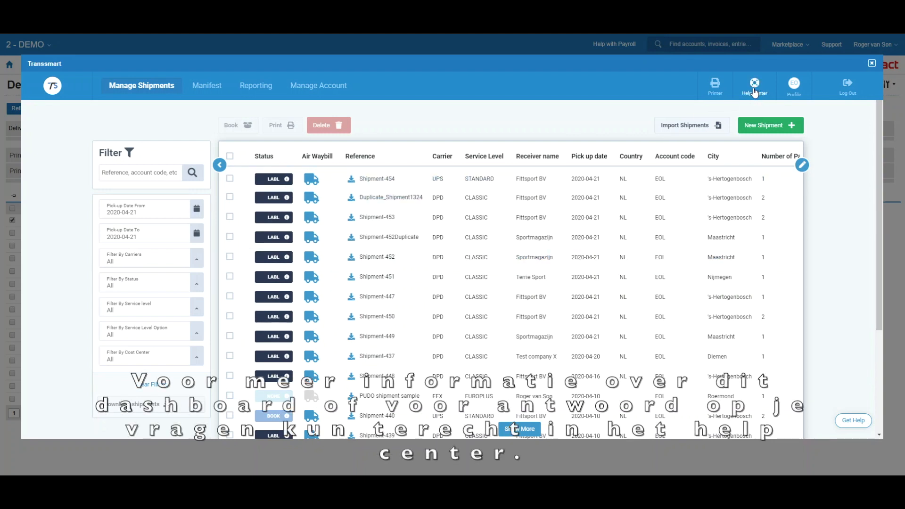